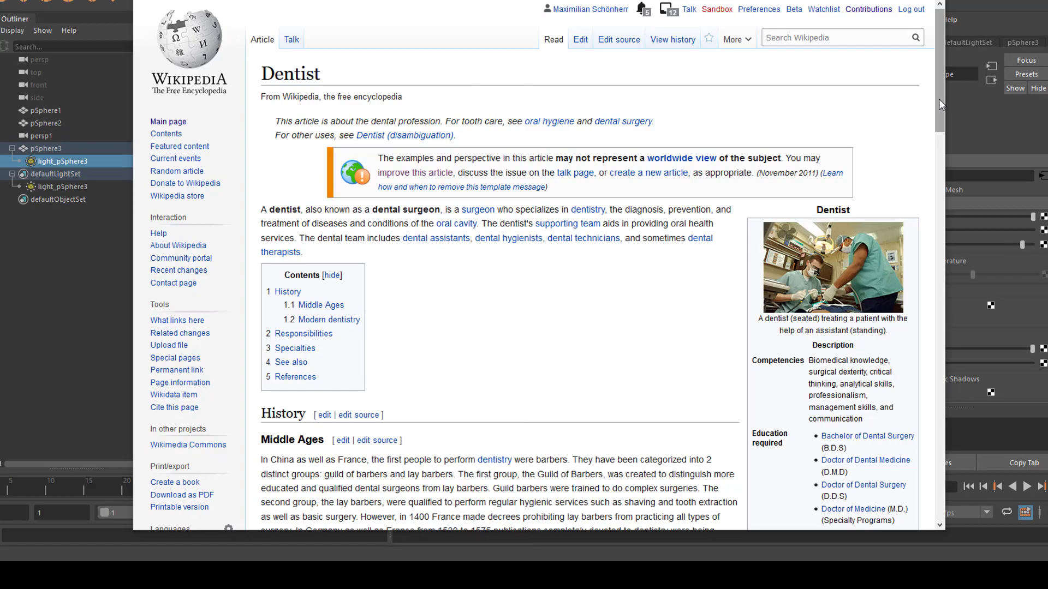
# Step: Scroll to the German dental practice spherical panorama image and open it
pyautogui.scroll(-3)
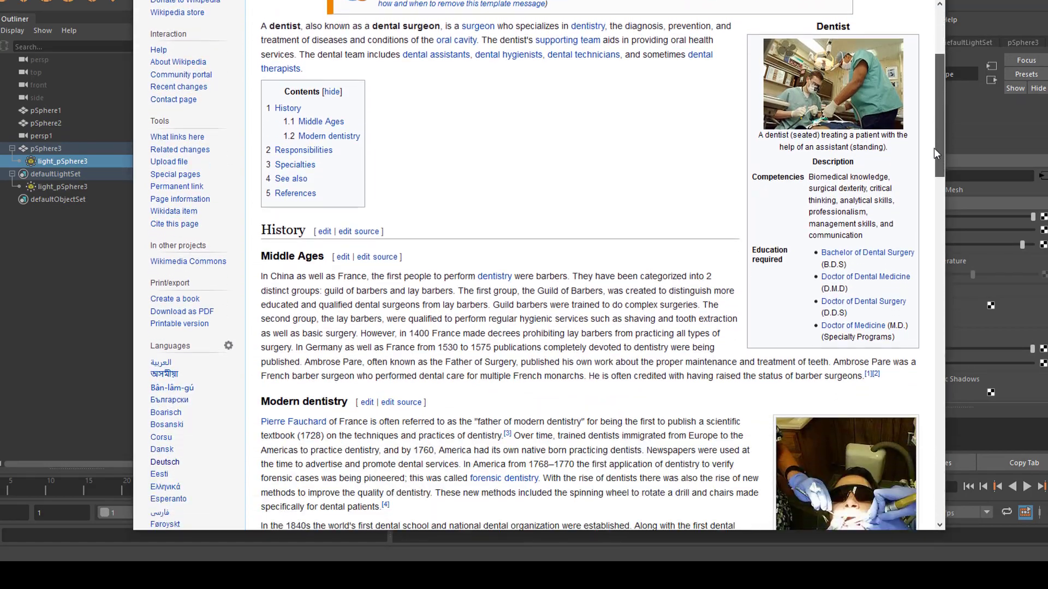
pyautogui.scroll(-3)
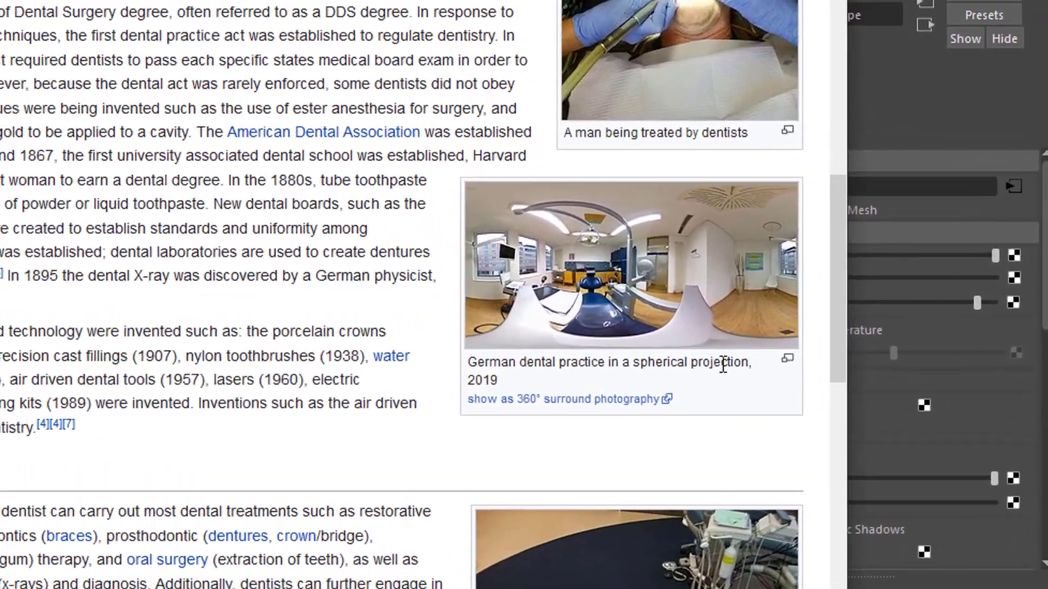
pyautogui.click(564, 398)
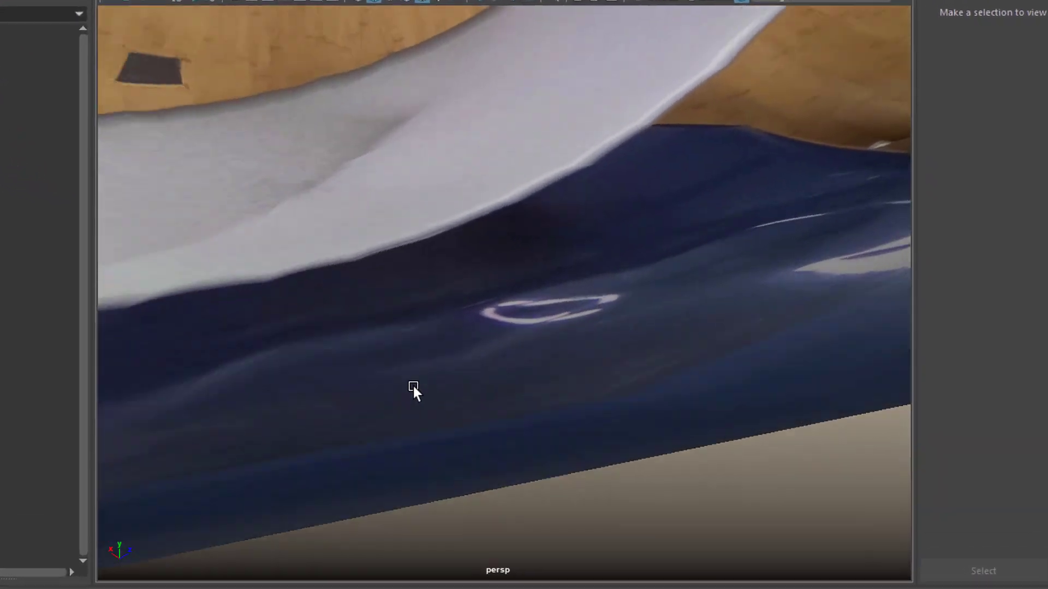
pyautogui.click(123, 85)
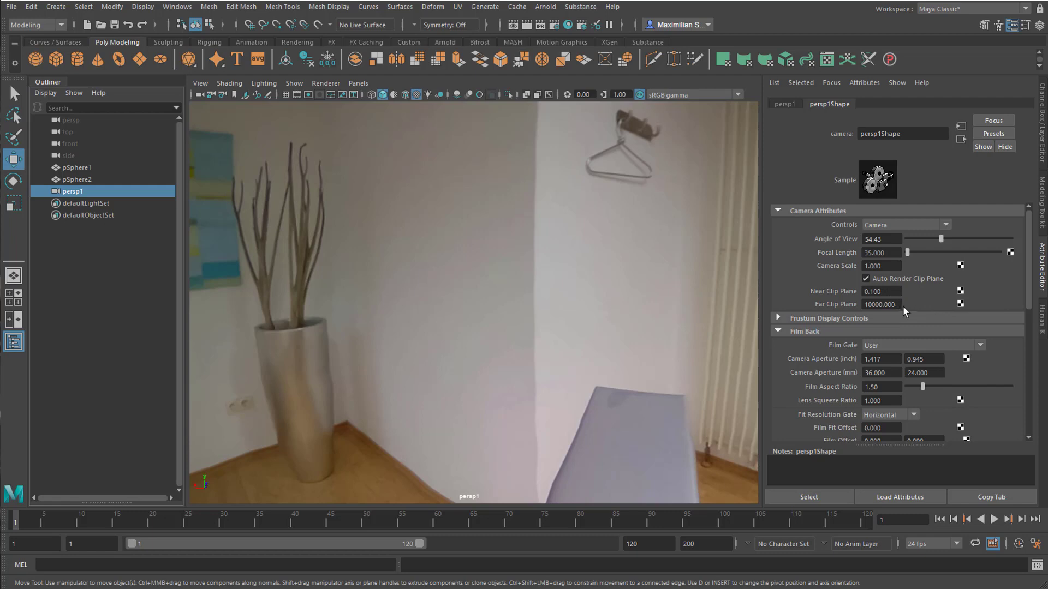
pyautogui.moveTo(928, 320)
pyautogui.write('15.000')
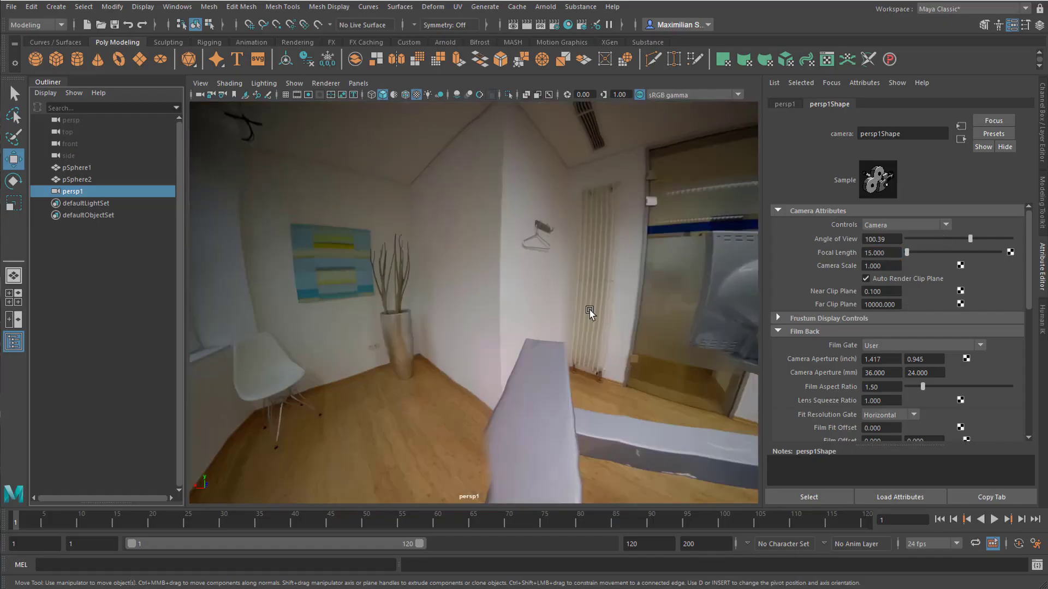
# Step: Tumble the camera from the window toward the radiator and door around the room
pyautogui.moveTo(589, 314); pyautogui.dragTo(604, 330)
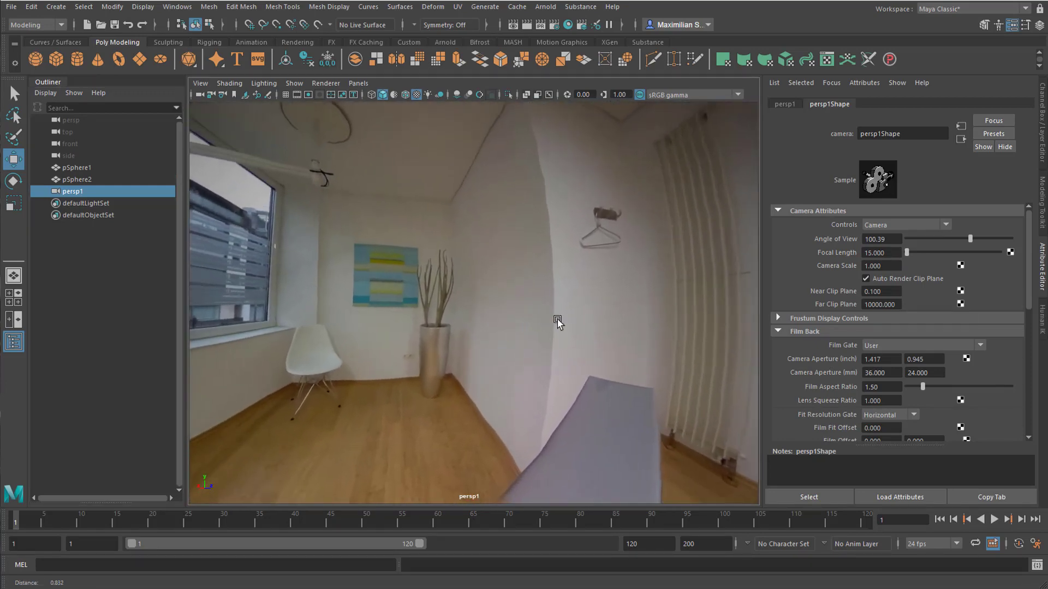
pyautogui.moveTo(557, 322); pyautogui.dragTo(645, 384)
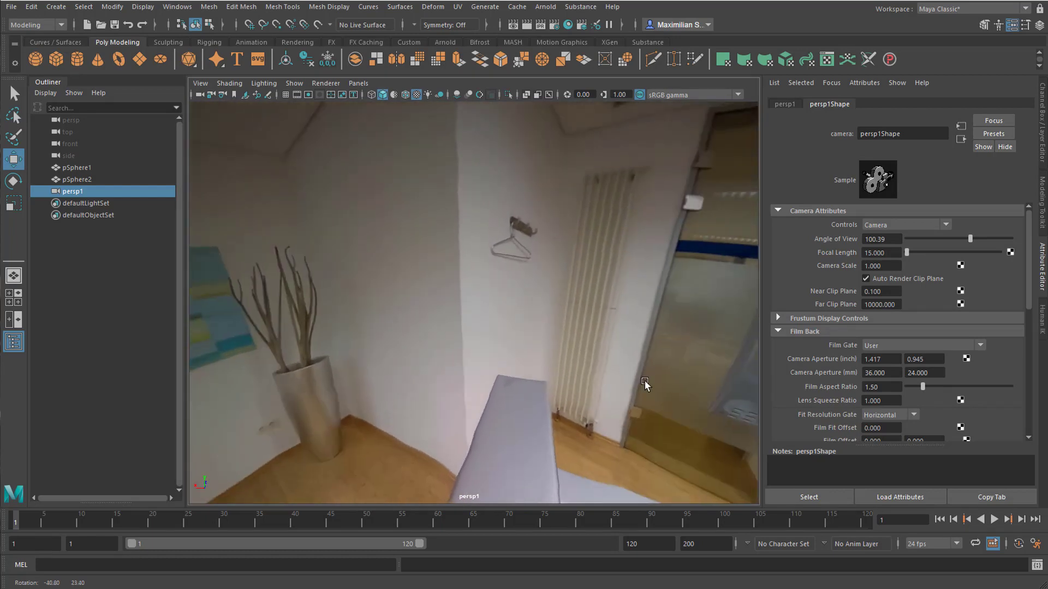
pyautogui.moveTo(645, 384); pyautogui.dragTo(735, 371)
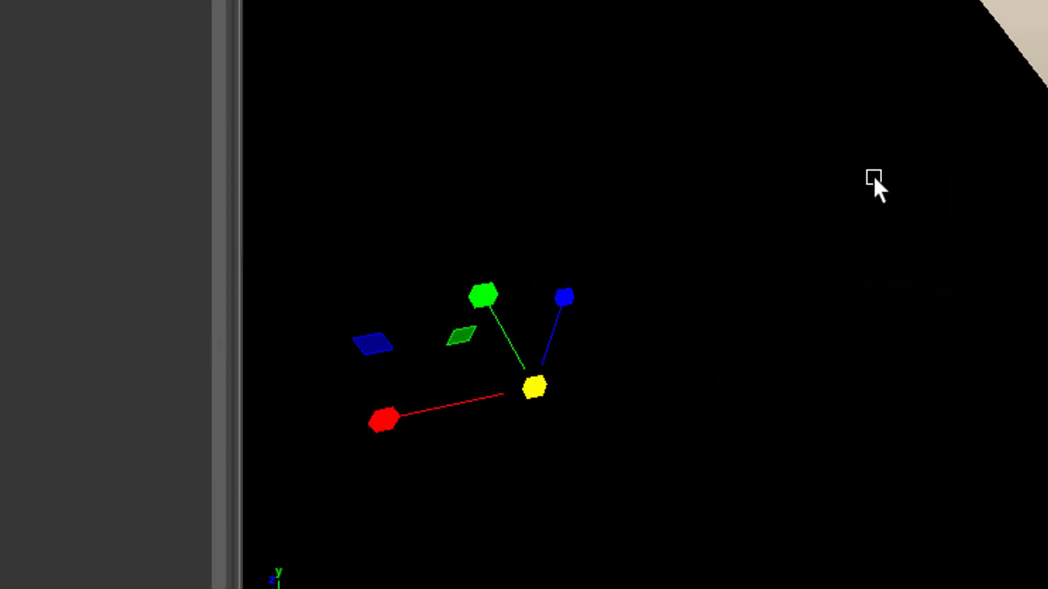
# Step: Create sphere pSphere3 and convert it into an Arnold mesh light
pyautogui.click(607, 24)
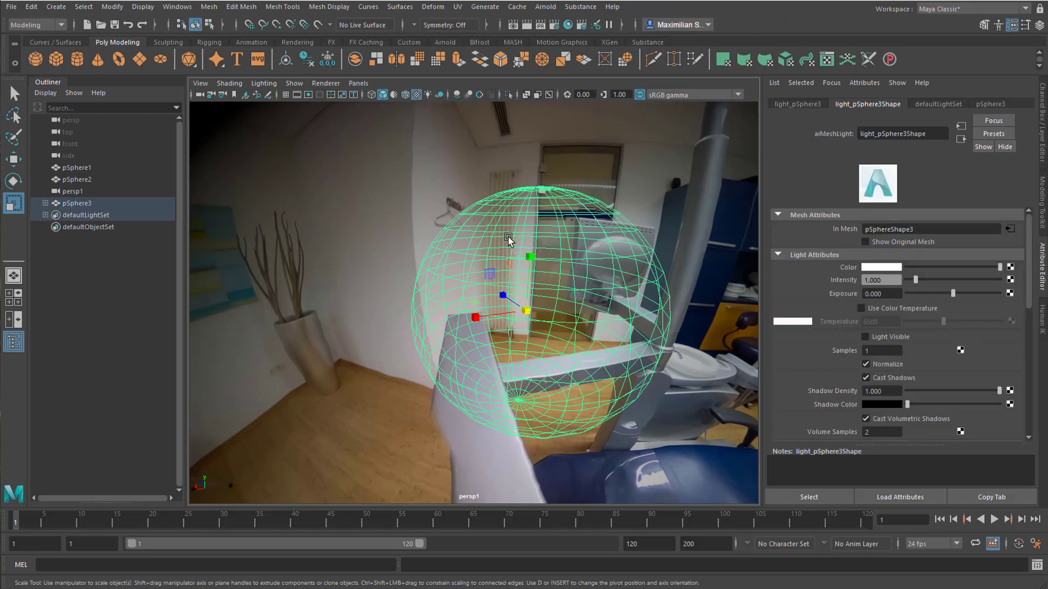
# Step: Scale the pSphere3 mesh light down to sit before the doorway beside the chair
pyautogui.moveTo(508, 240); pyautogui.dragTo(568, 276)
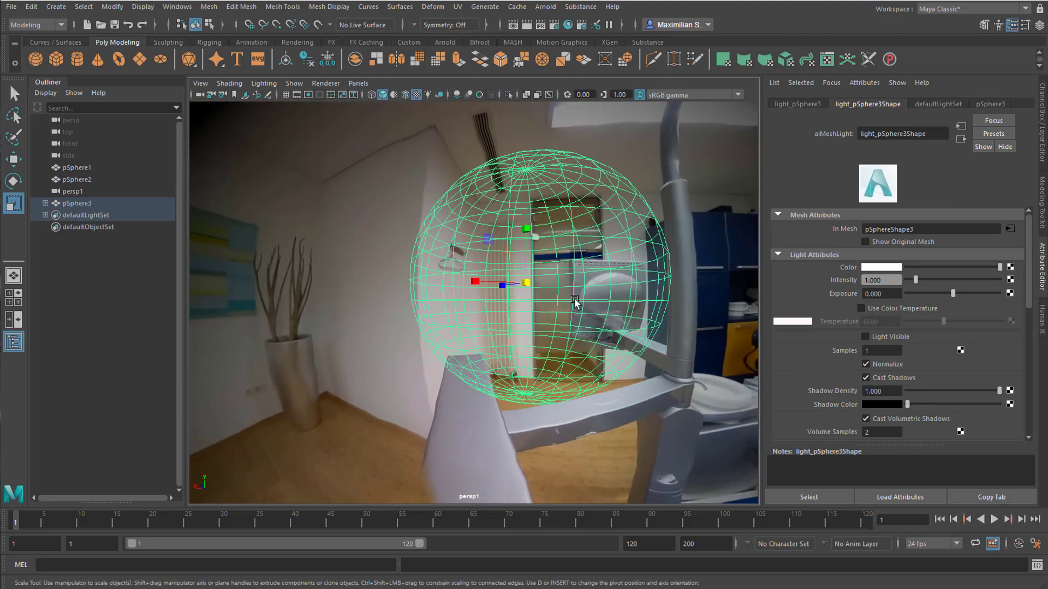
pyautogui.moveTo(574, 302); pyautogui.dragTo(513, 269)
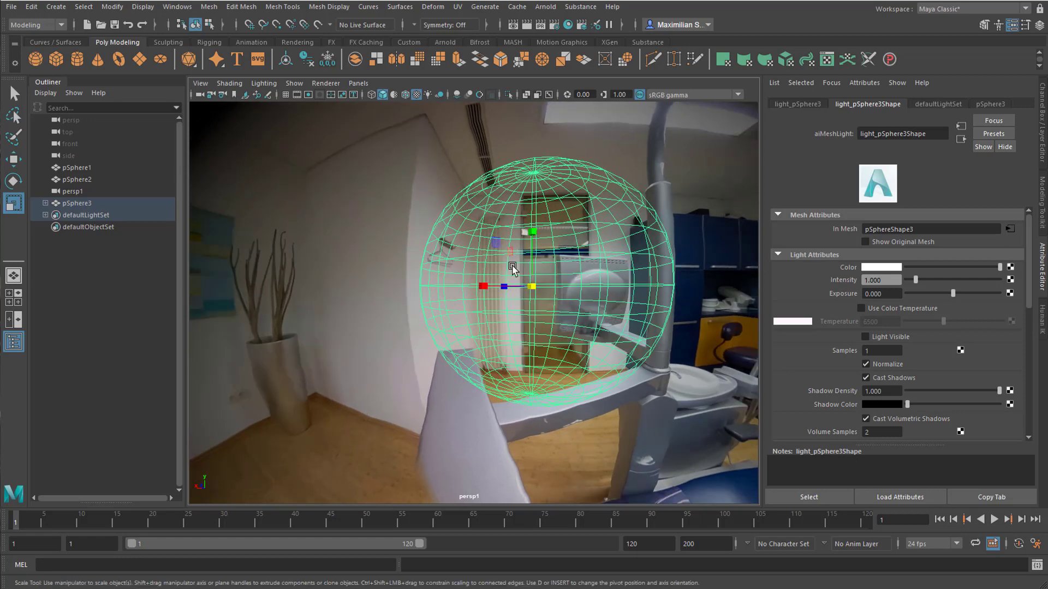